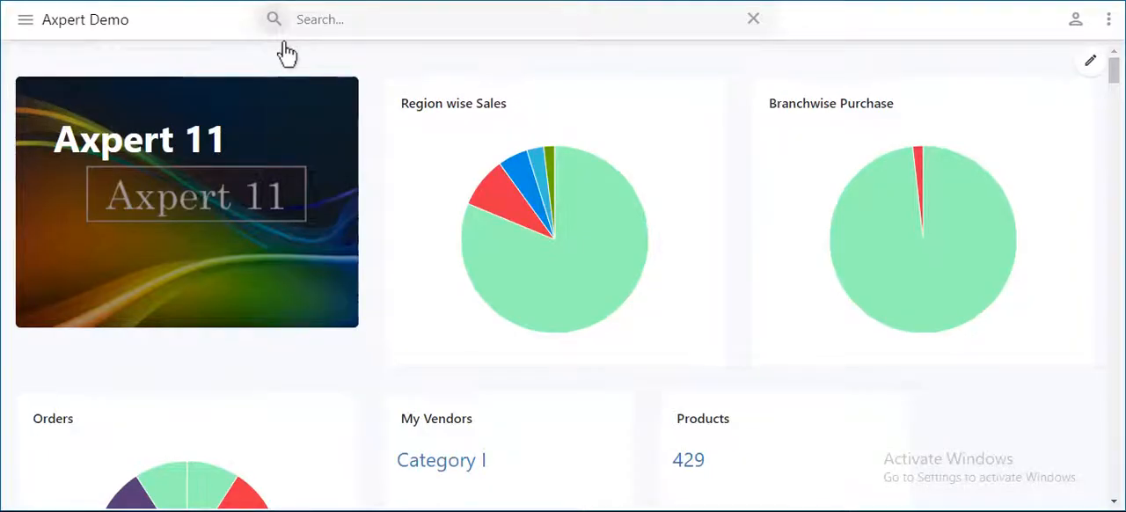
mouse_move(260, 44)
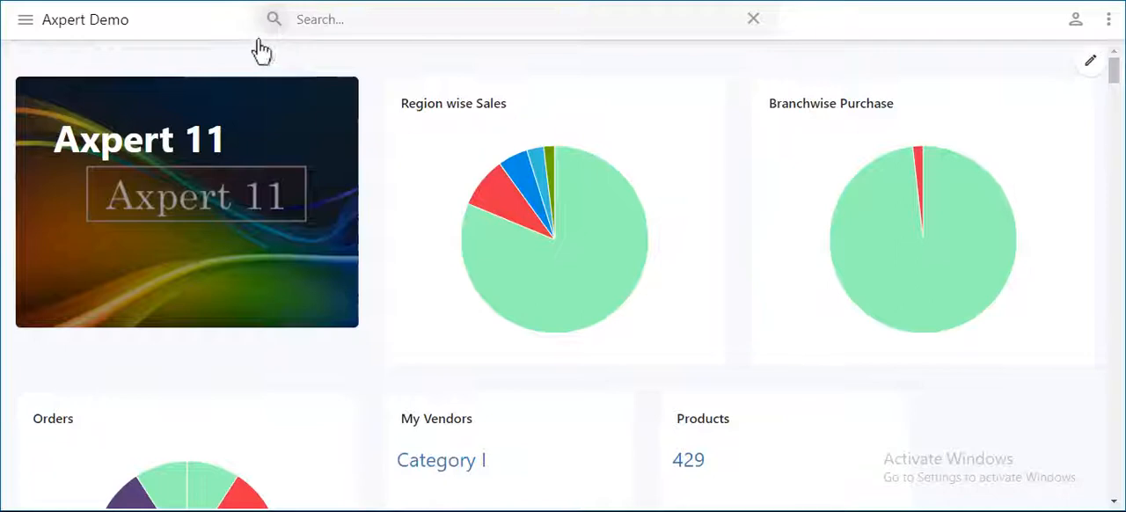
- Look at the GRN List report and return to the dashboard
left_click(23, 20)
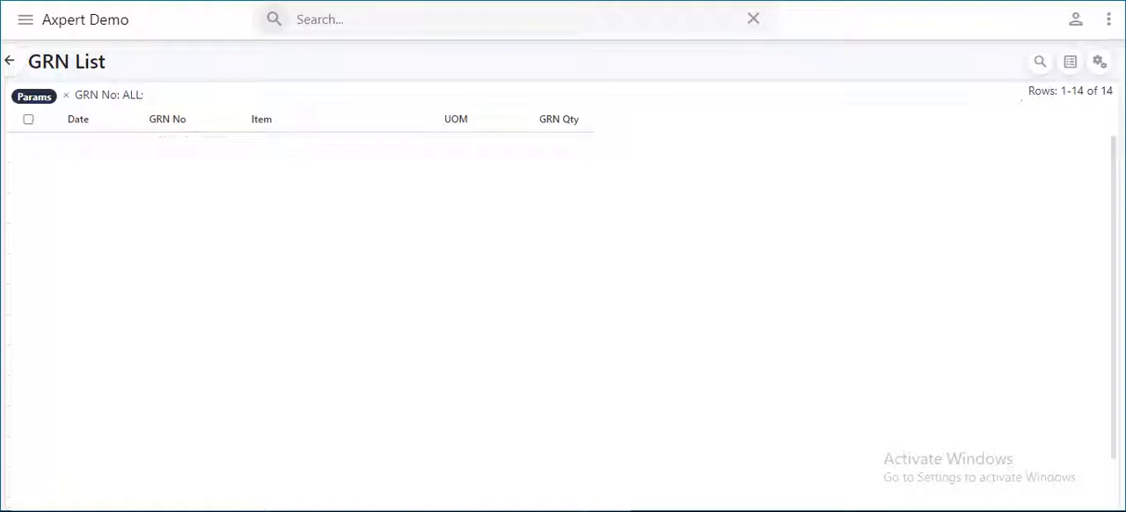
left_click(10, 59)
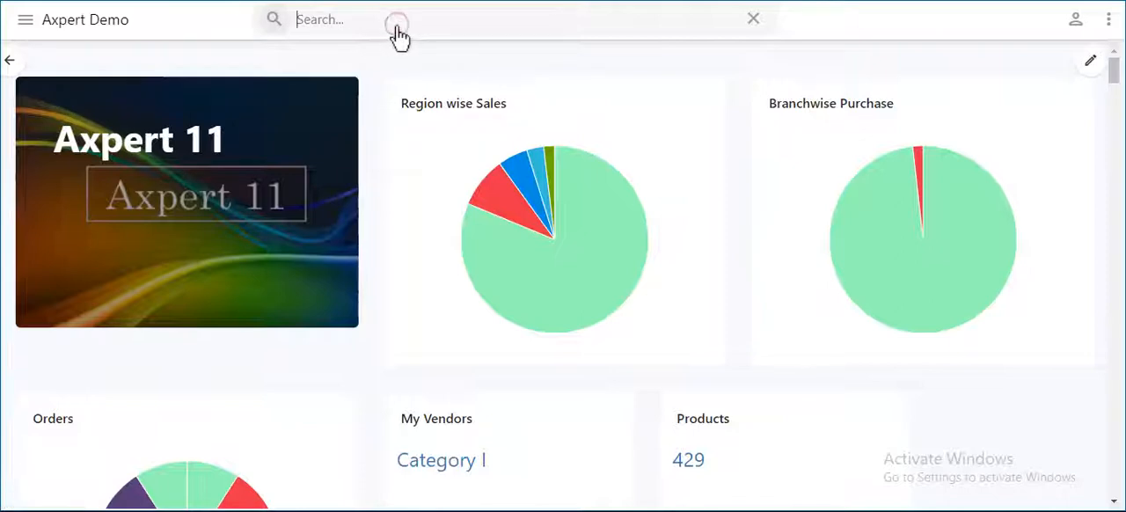
- Find 'New ExecuteAPI definition' through search with 'api' and start a blank one
type("api")
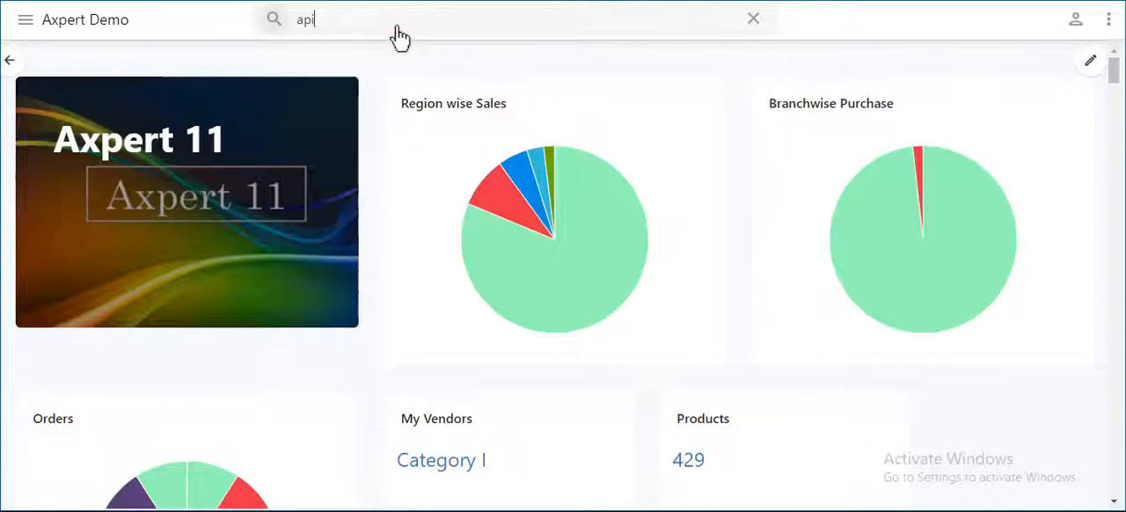
left_click(317, 19)
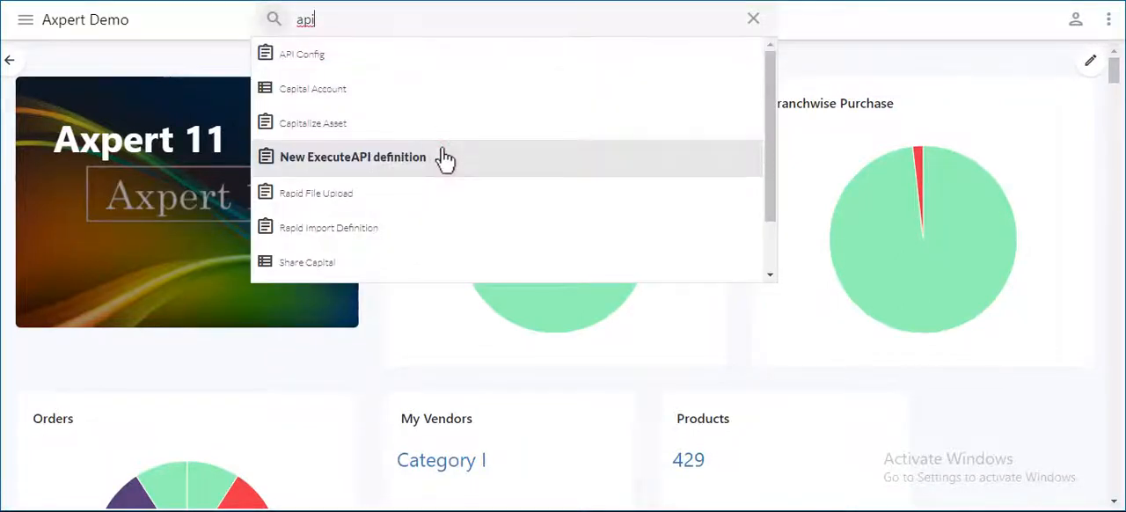
left_click(352, 157)
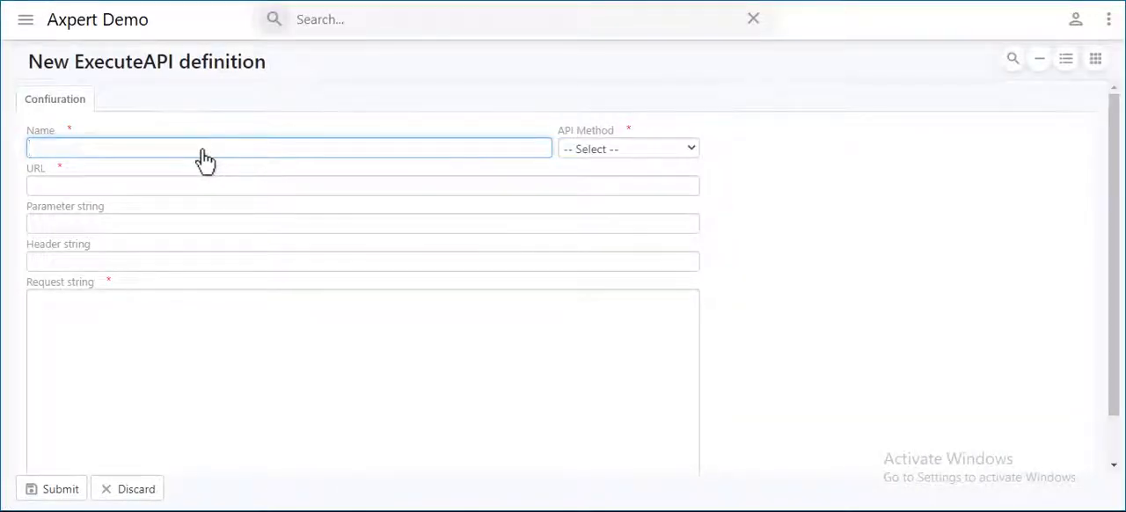
- Save an ExecuteAPI definition named GET GRN with method Get and request string NA
type("GET GRN")
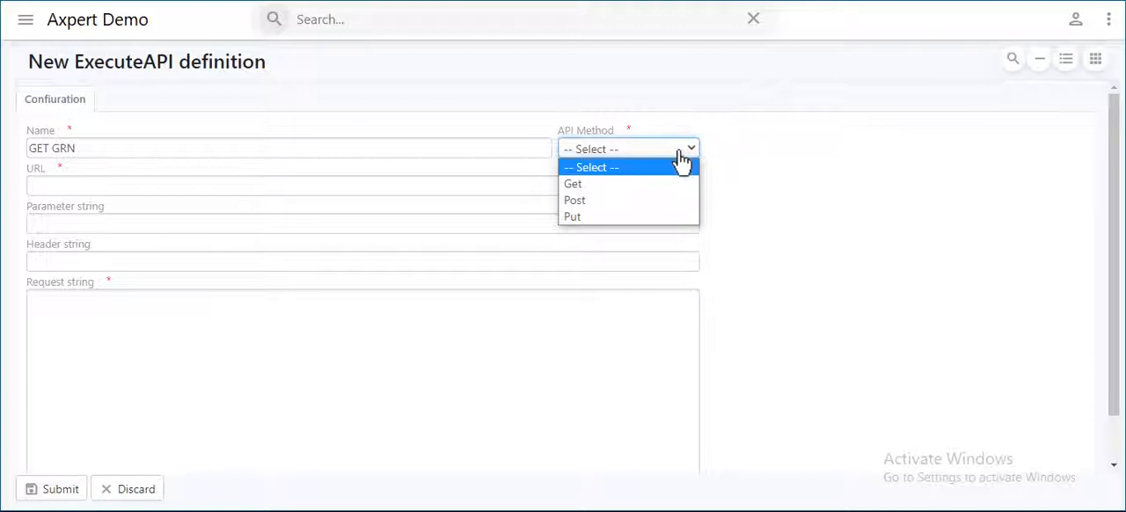
left_click(574, 183)
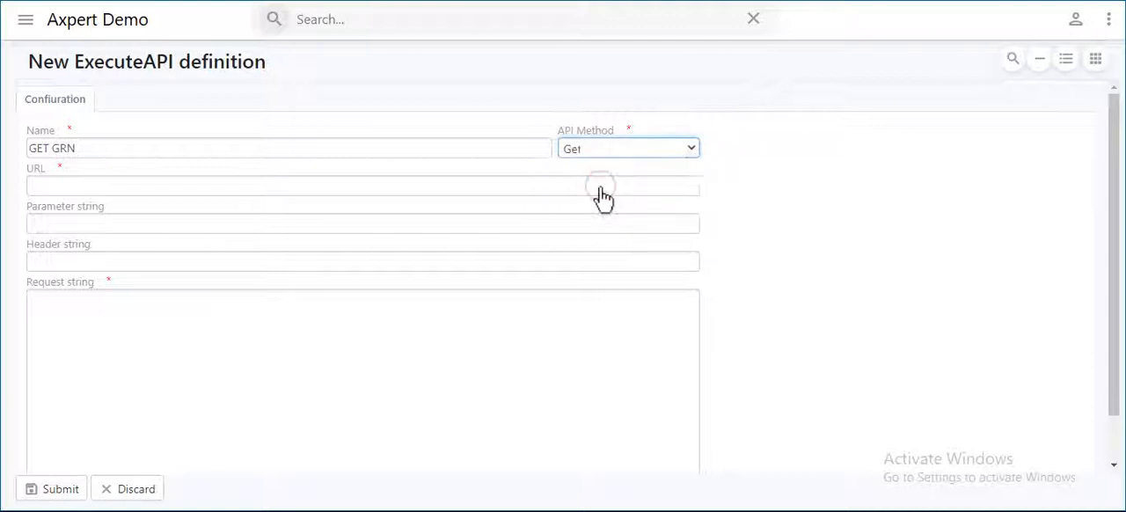
mouse_move(507, 114)
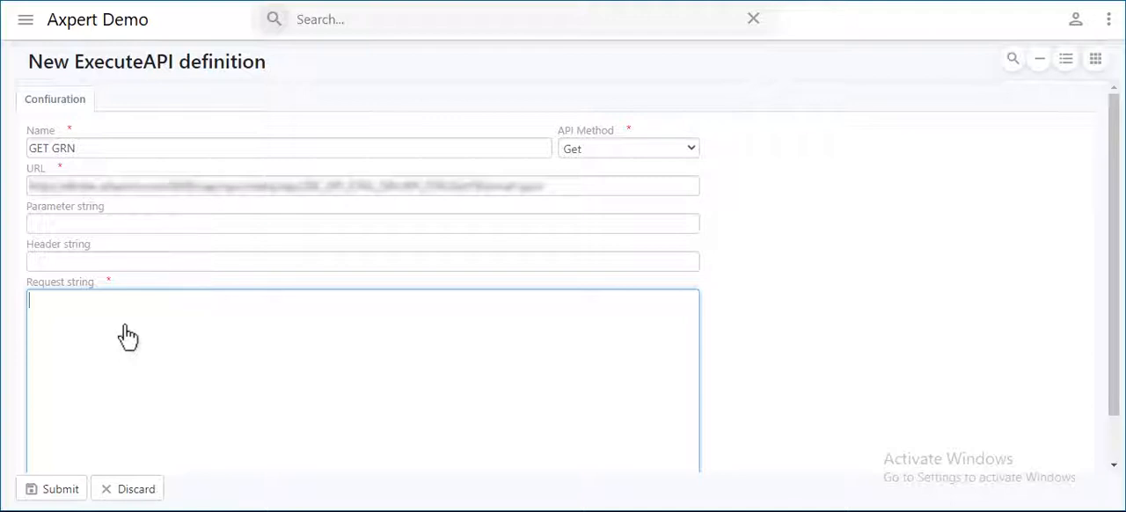
type("NA")
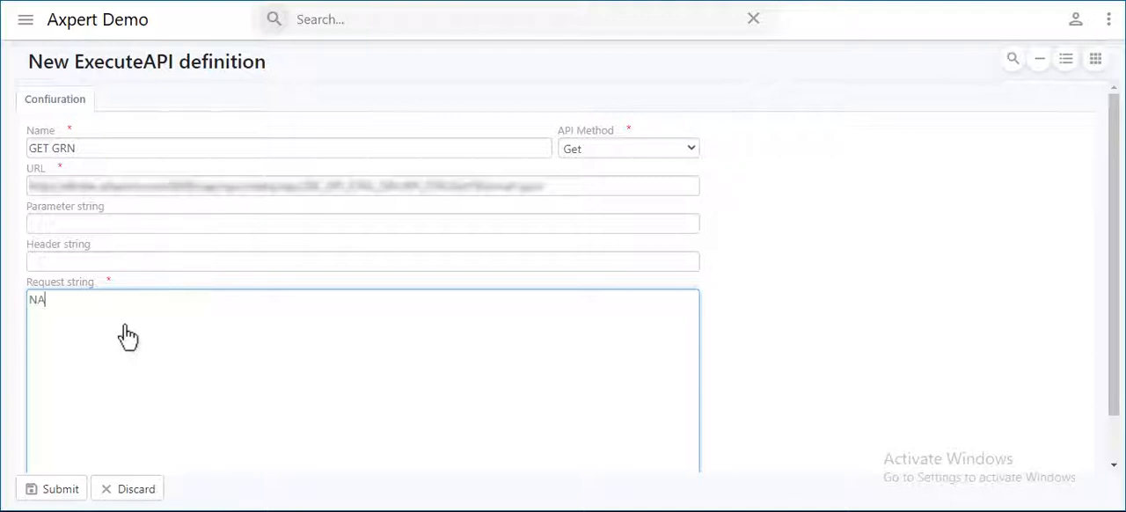
mouse_move(74, 436)
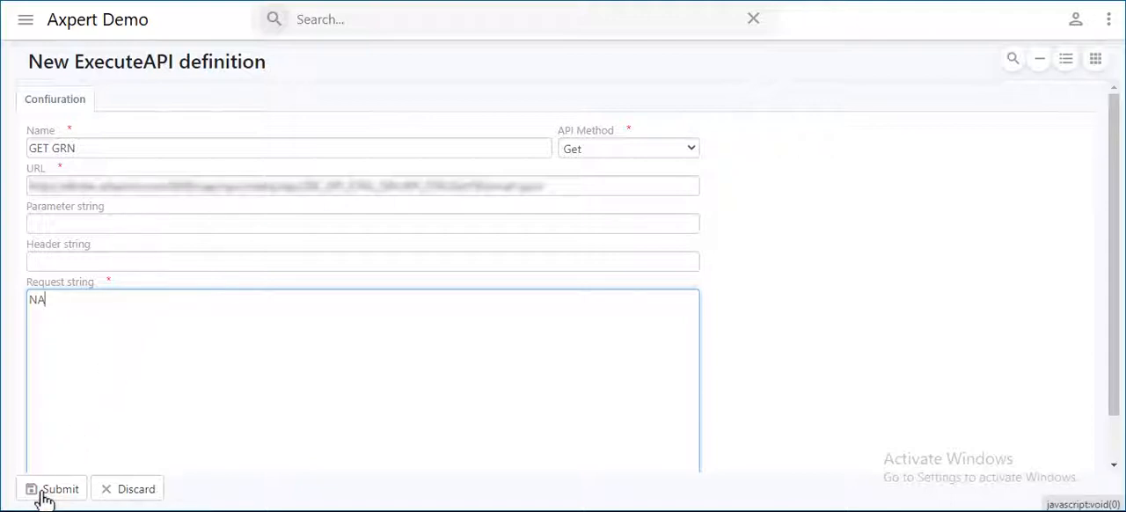
left_click(53, 489)
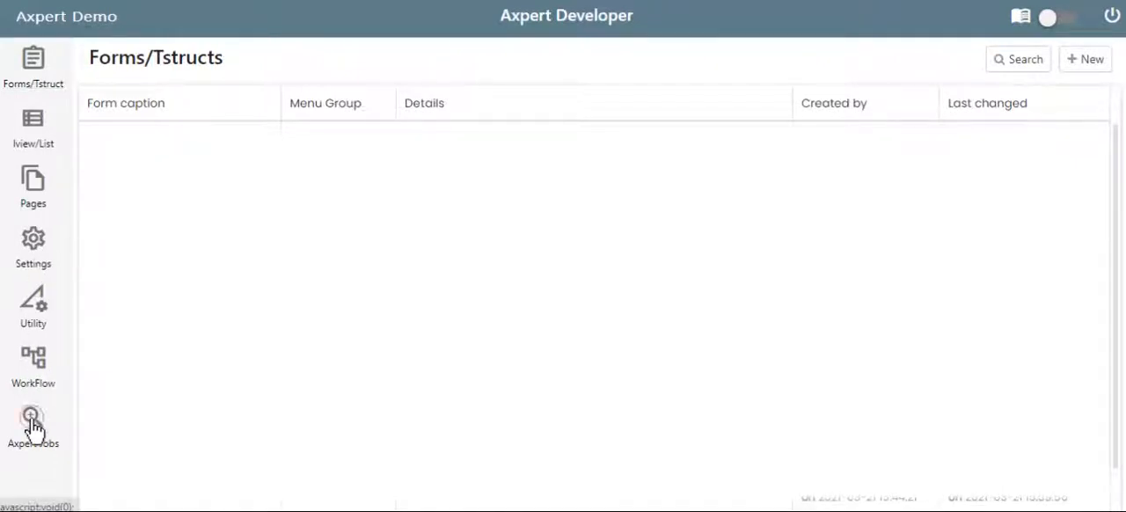
- Start a new scheduled job from the Axpert Jobs list
left_click(32, 415)
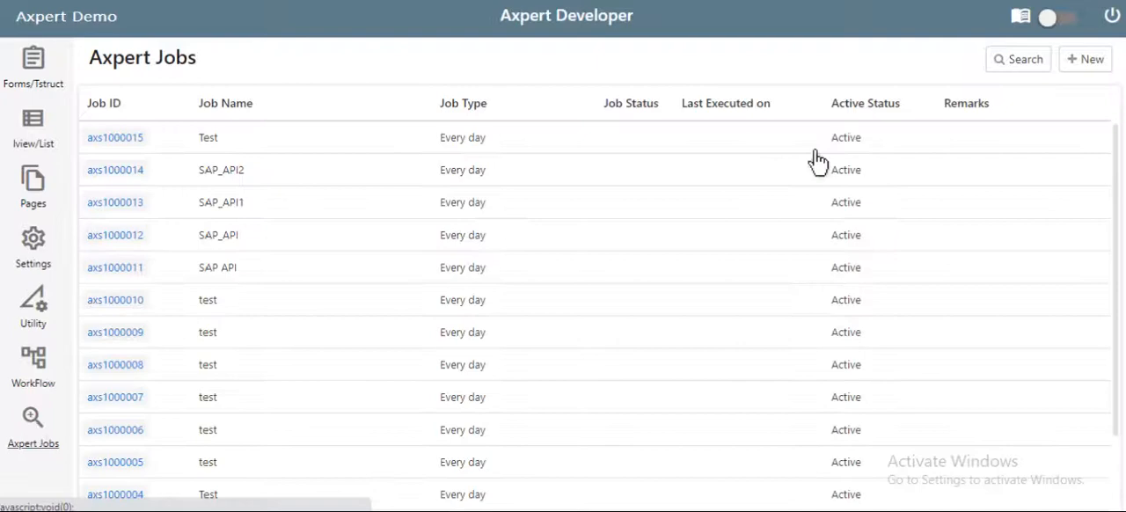
mouse_move(1091, 65)
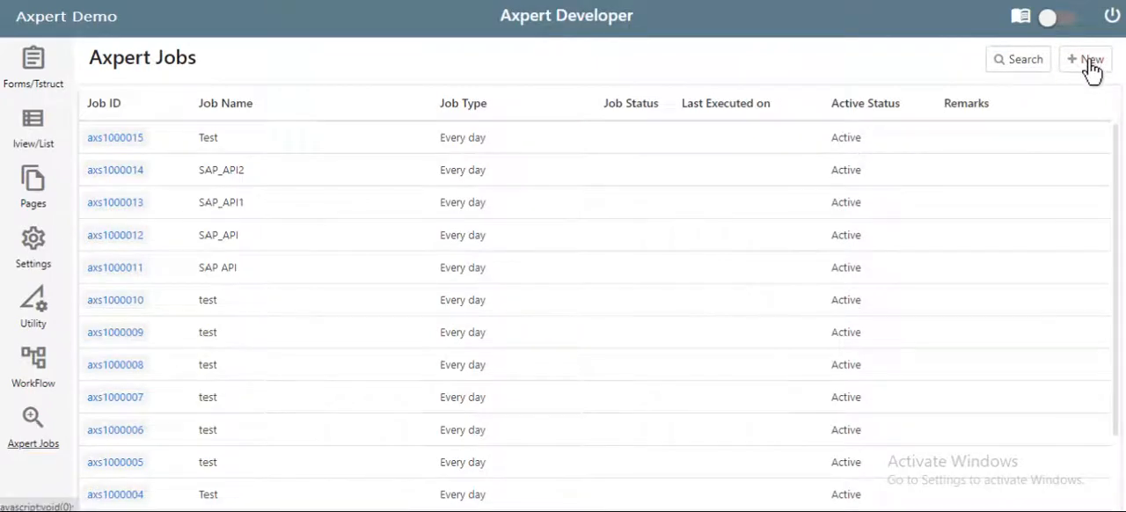
left_click(1084, 60)
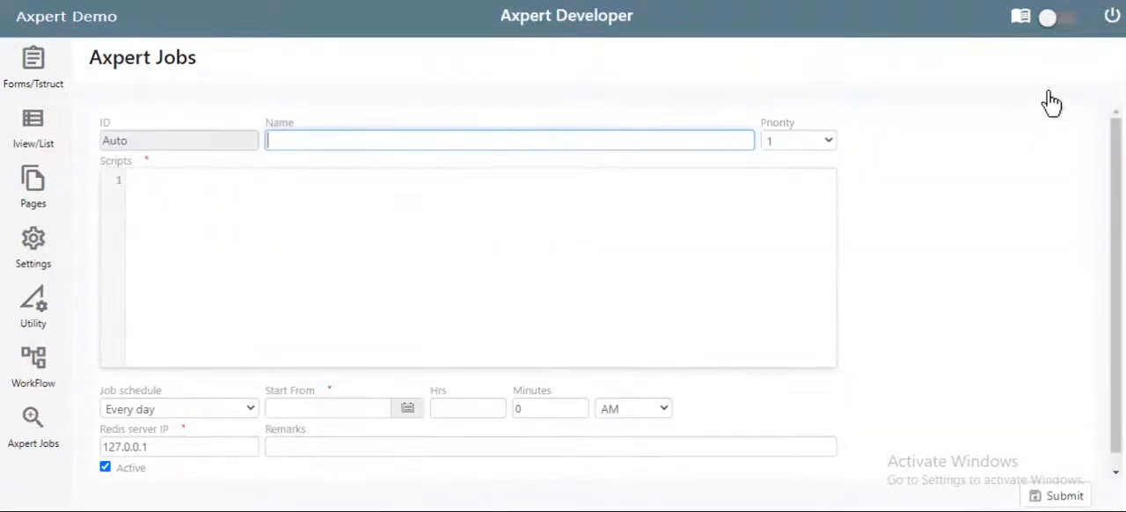
- Name the job GET GRN and give it priority 1
type("GET GRN")
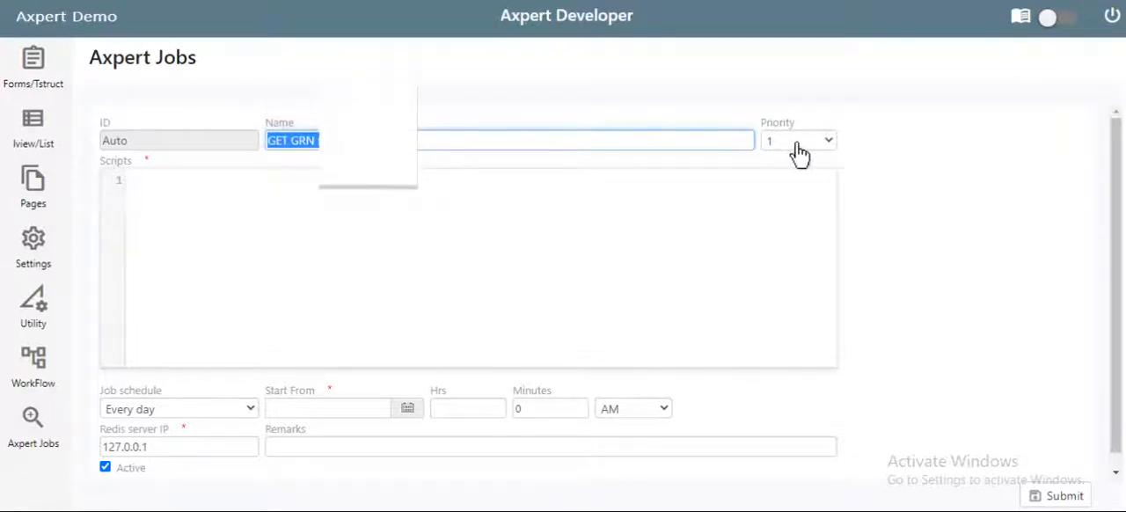
left_click(799, 139)
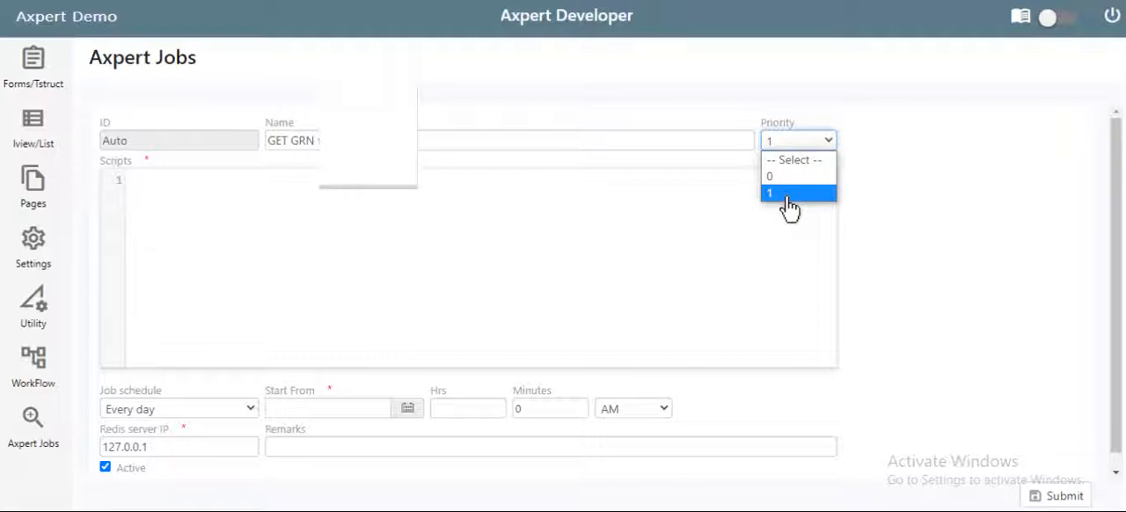
left_click(771, 192)
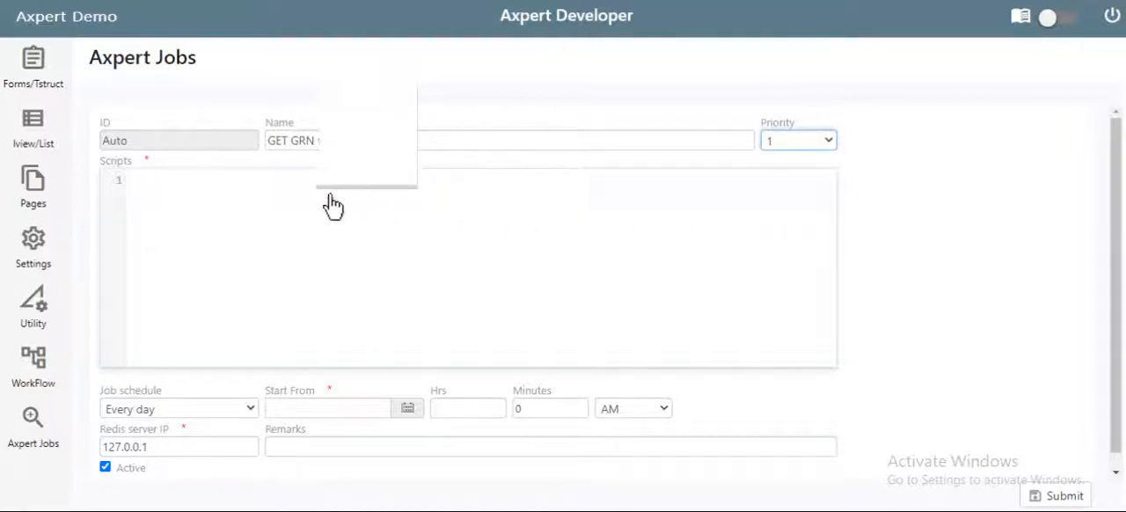
- Write the job script ExecuteApi({GET GRN}) in the Scripts editor
type("ExecuteApi")
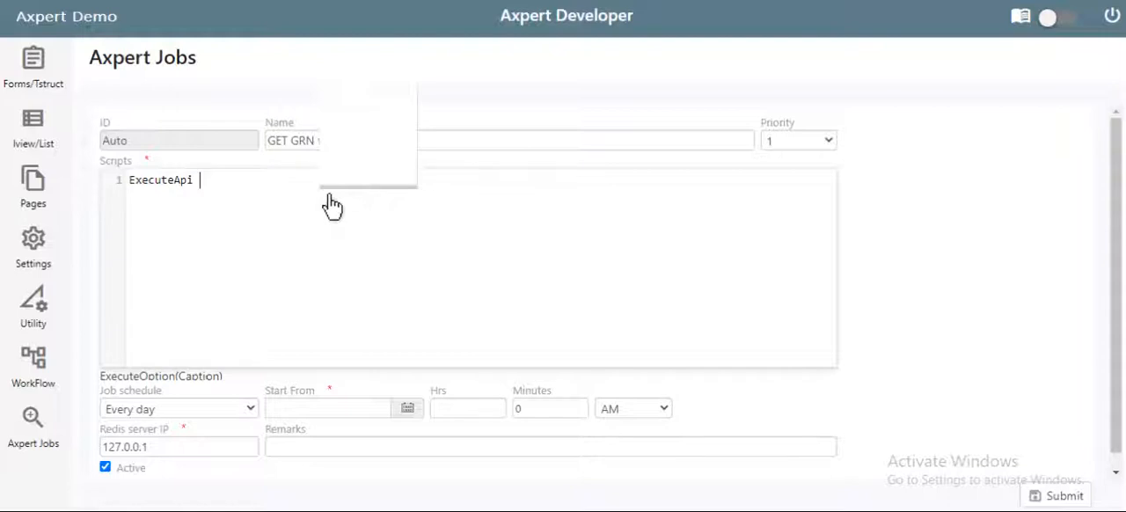
type("({")
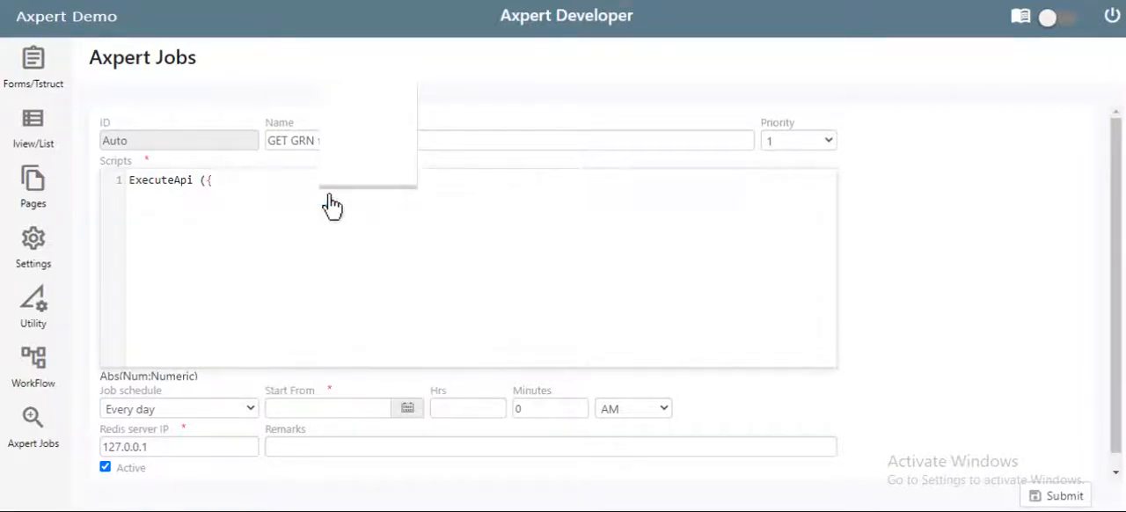
type("GET GRN}")
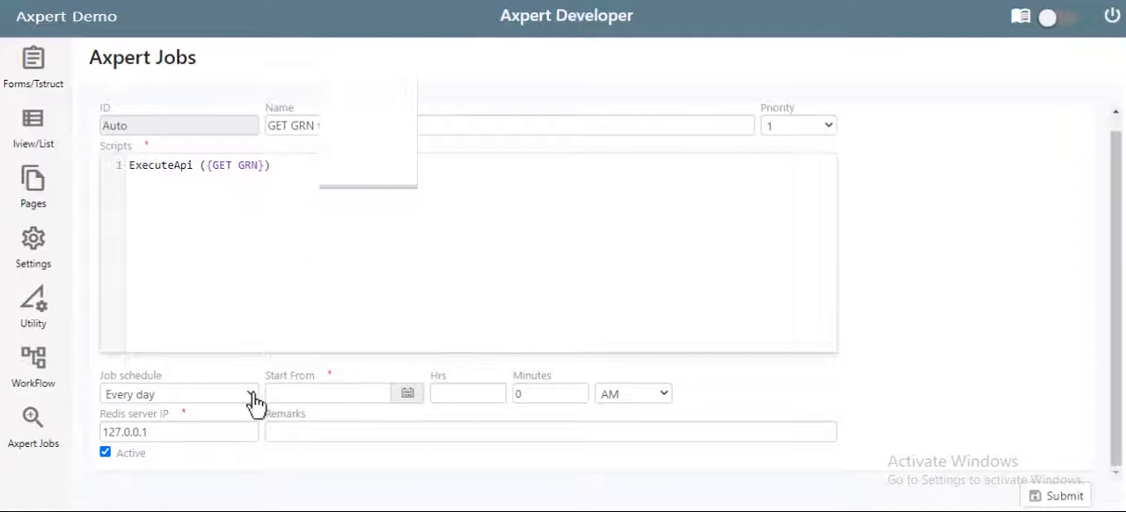
- Schedule the job every day from 07/05/2021 at 10 AM and submit it
left_click(179, 394)
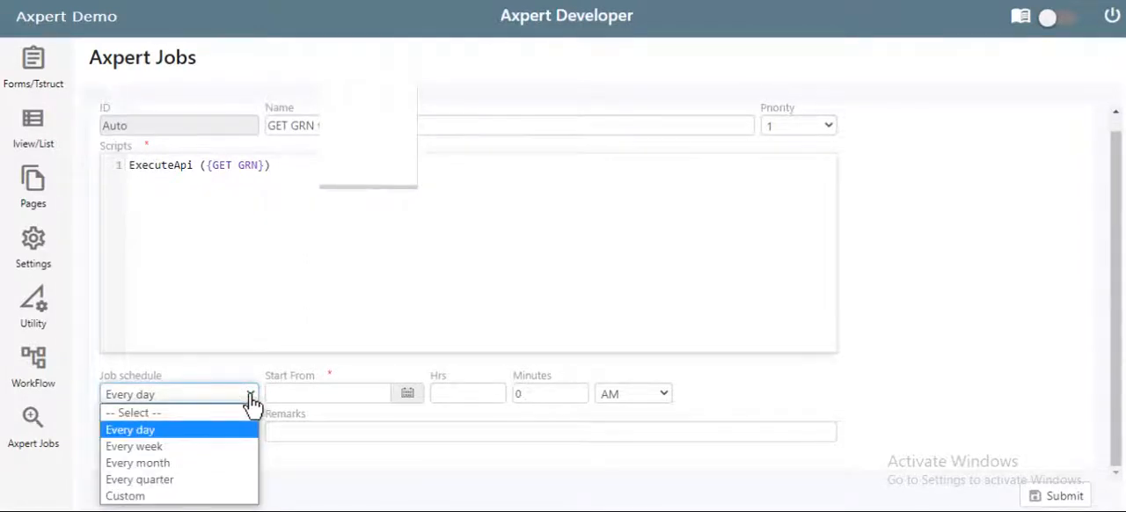
left_click(130, 430)
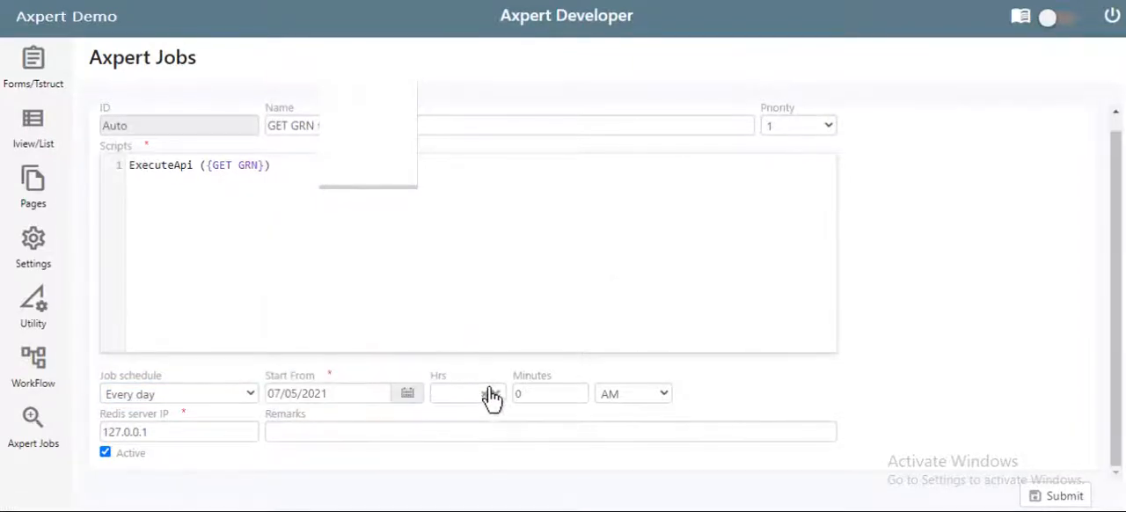
left_click(467, 394)
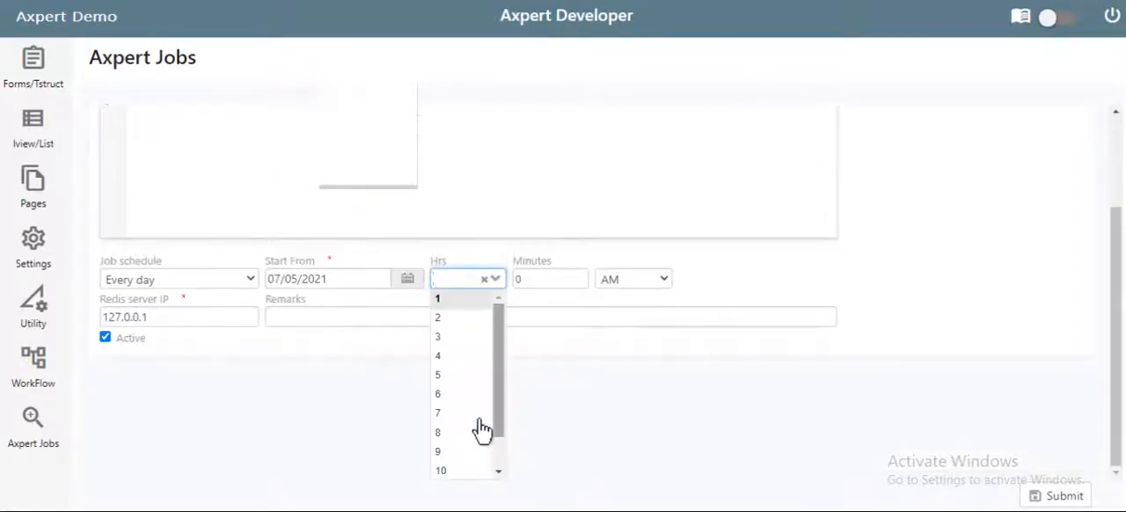
left_click(442, 470)
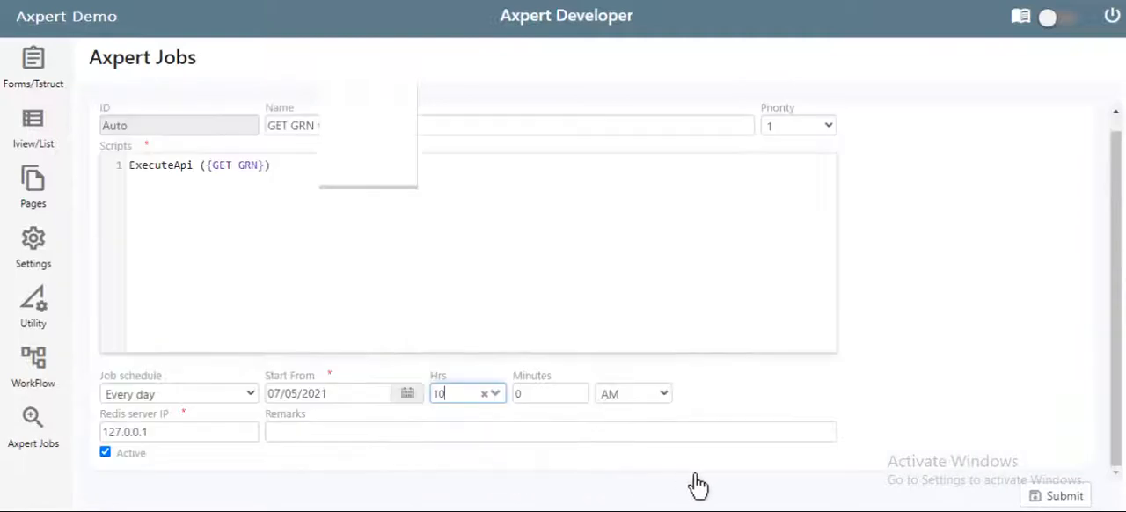
mouse_move(915, 489)
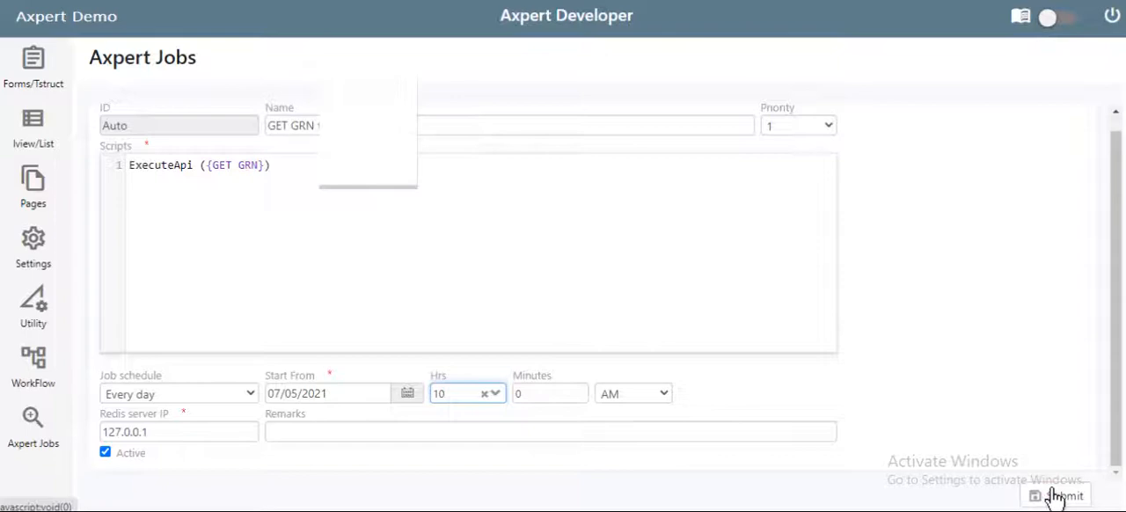
left_click(1056, 500)
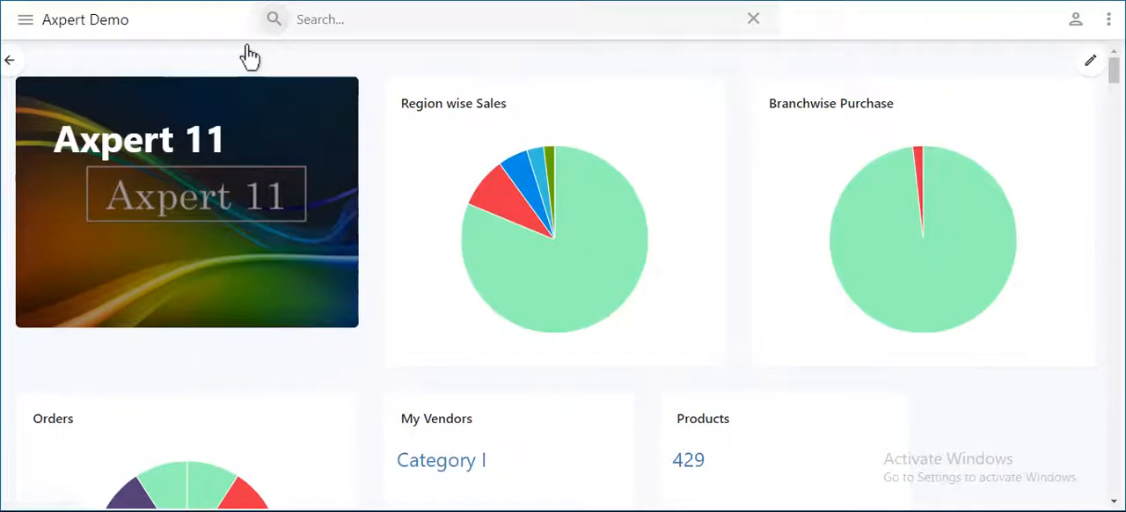
mouse_move(114, 39)
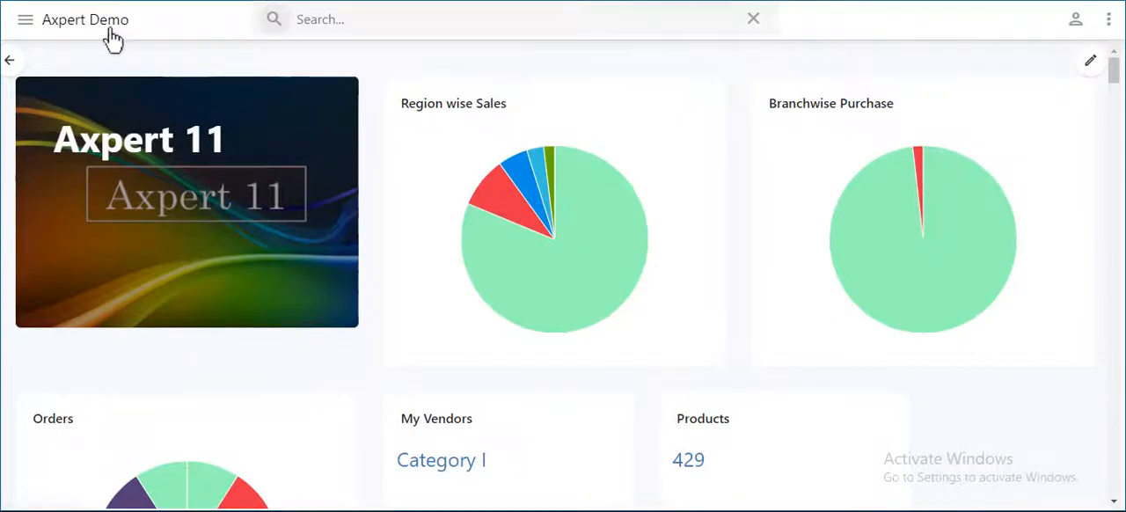
- Reach the GRN List report from the navigation menu
left_click(25, 20)
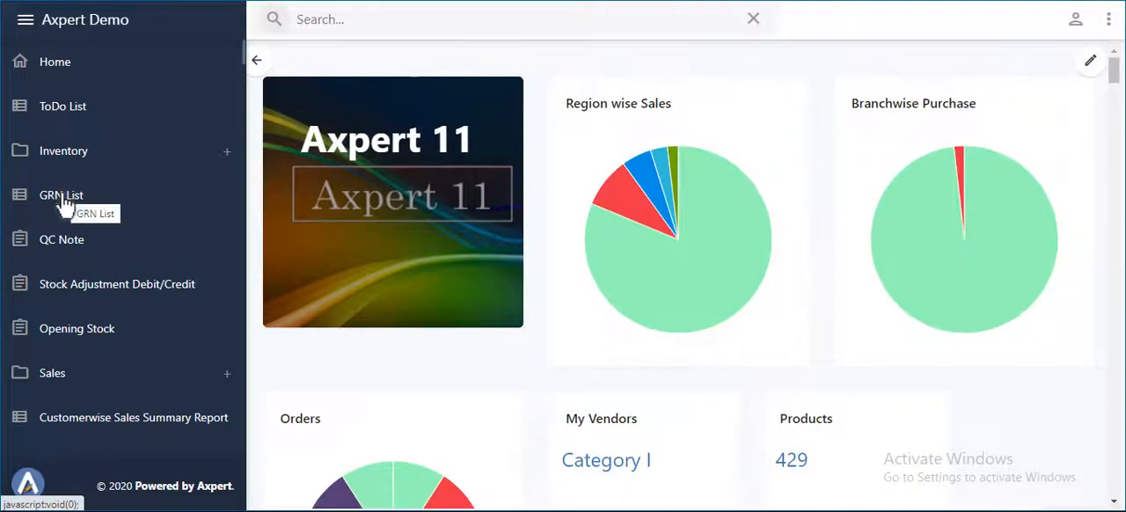
left_click(60, 194)
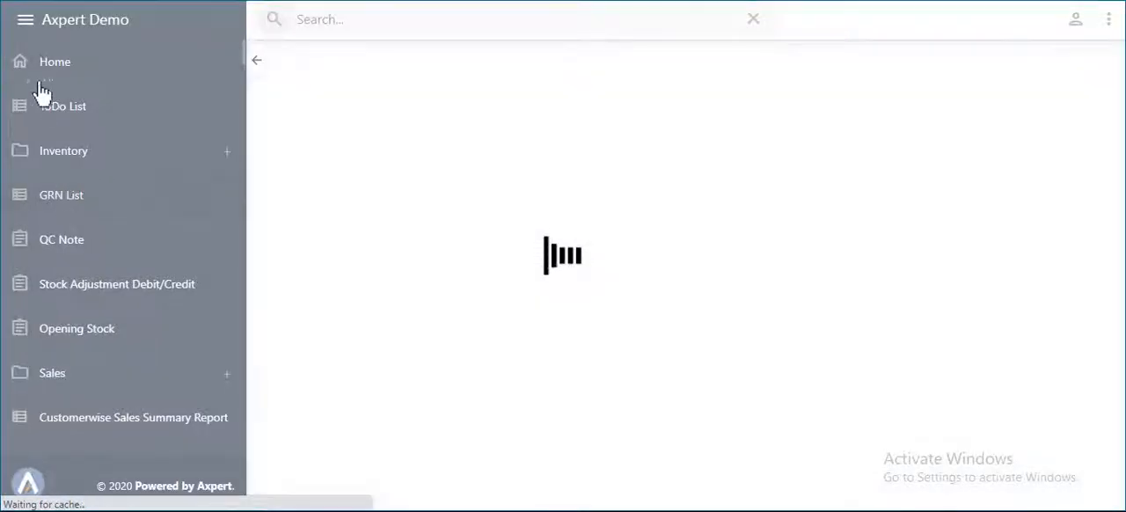
left_click(60, 193)
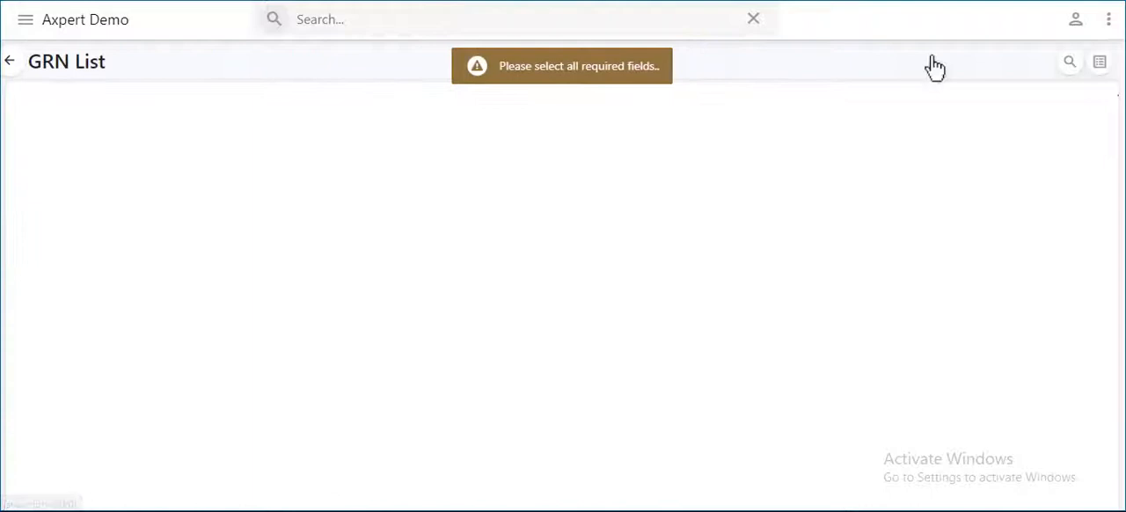
- Run the report's parameter search with GRN No left as ALL
left_click(1098, 60)
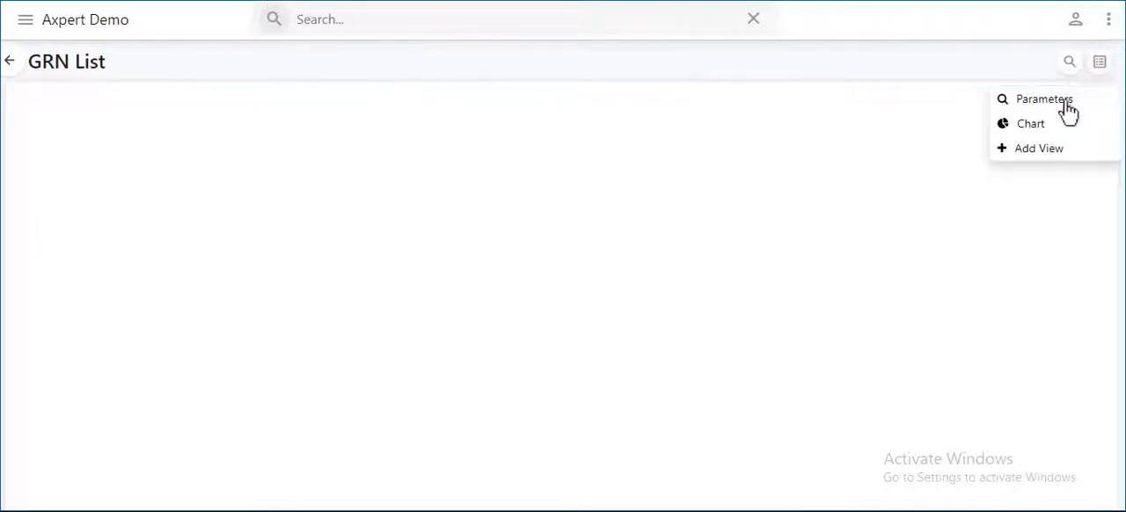
left_click(1038, 99)
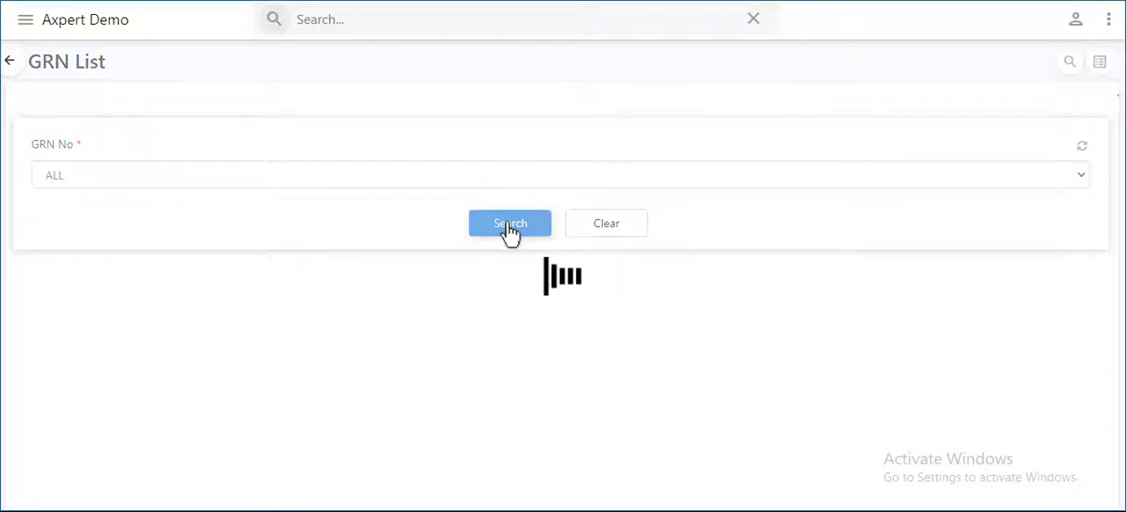
left_click(511, 222)
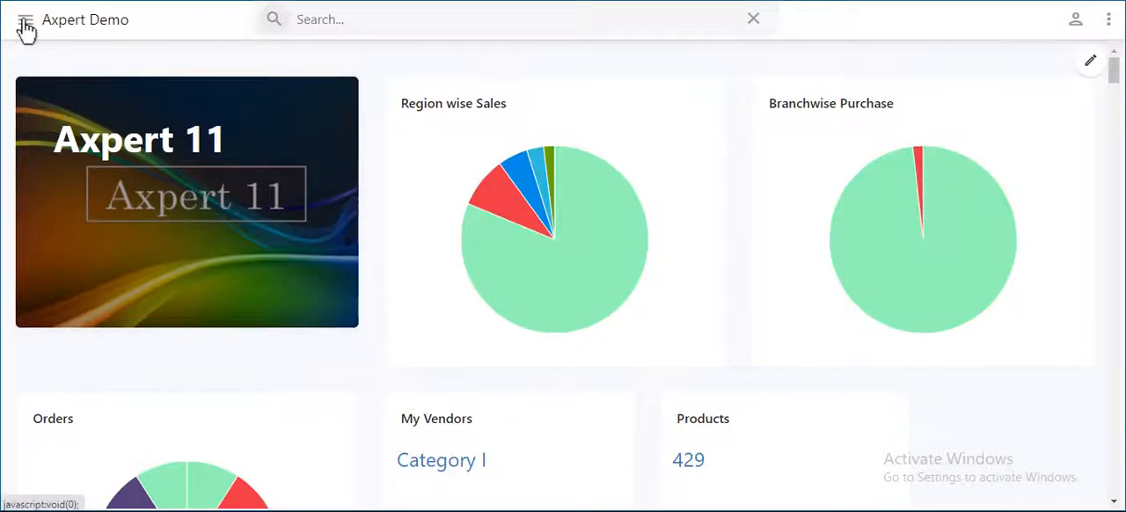
- Start a new QC Note form from the navigation menu
left_click(25, 20)
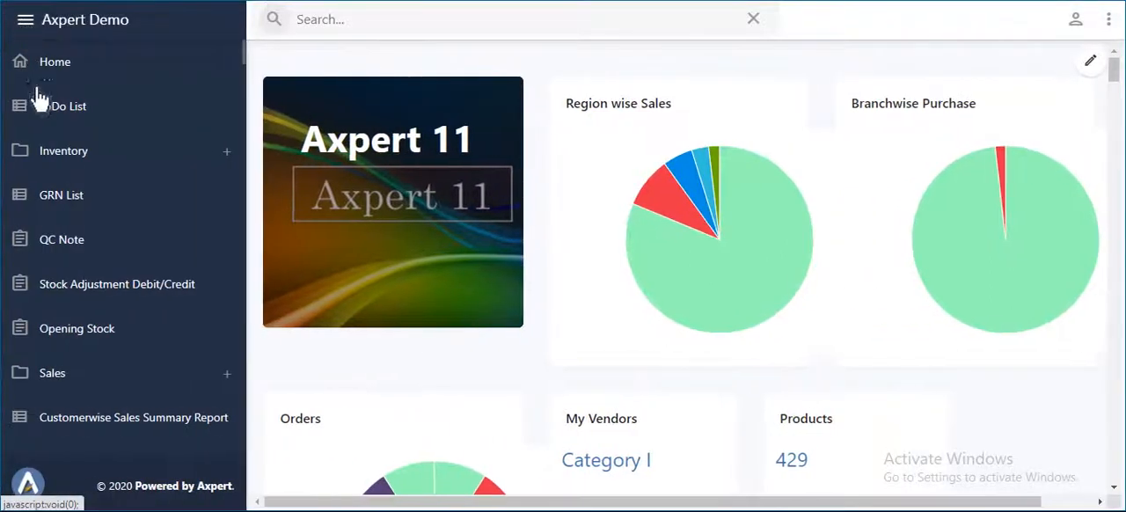
left_click(61, 239)
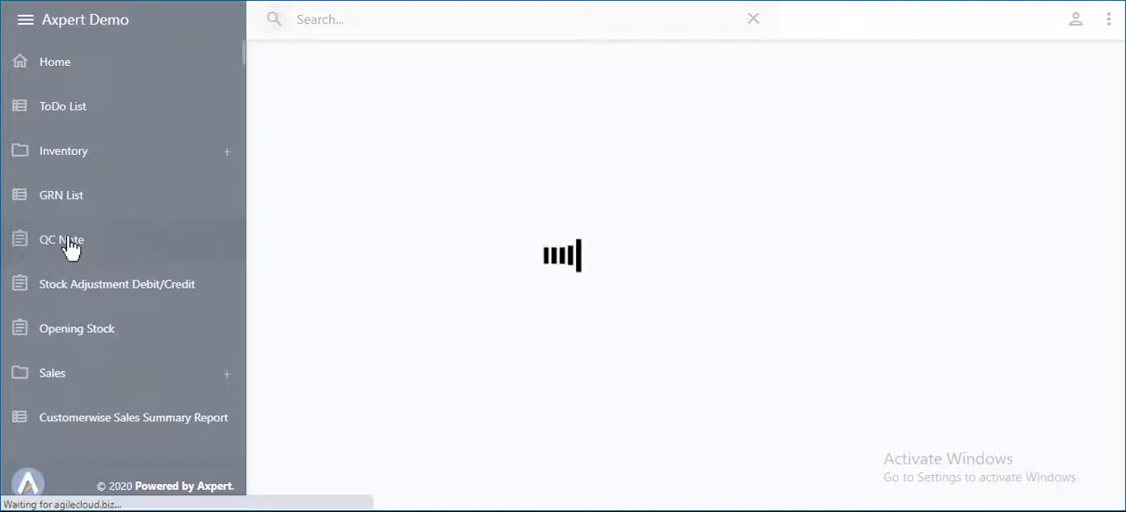
left_click(61, 239)
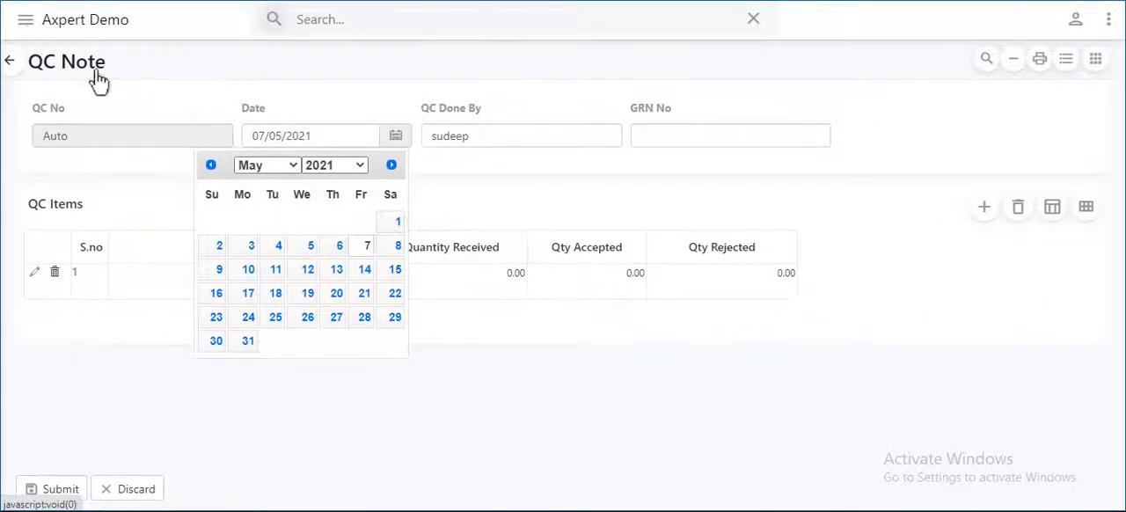
left_click(730, 136)
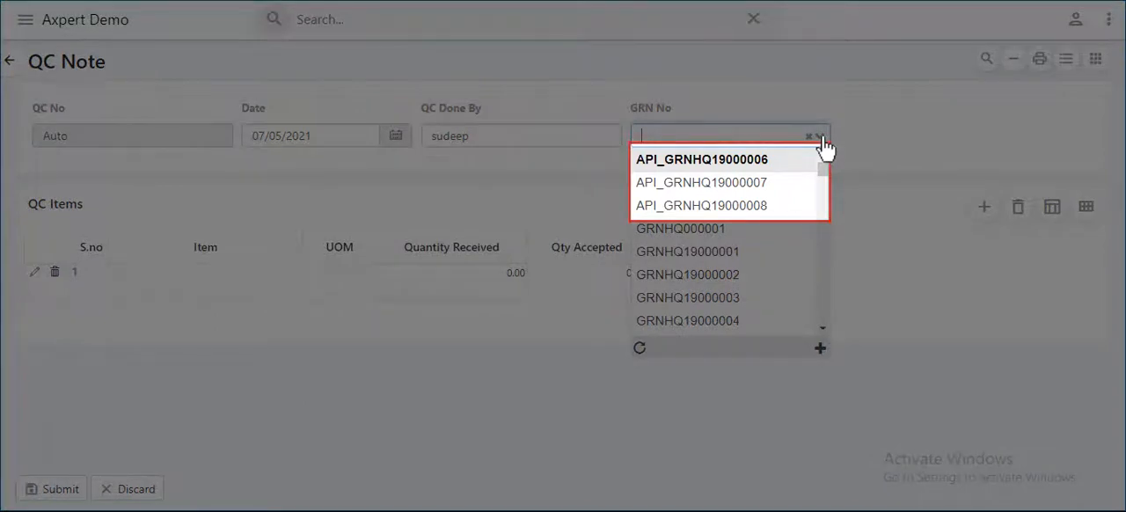
- Choose GRN API_GRNHQ19000006, enter accepted quantities 20, 28, 35, 10 and submit as QCN000064
left_click(701, 159)
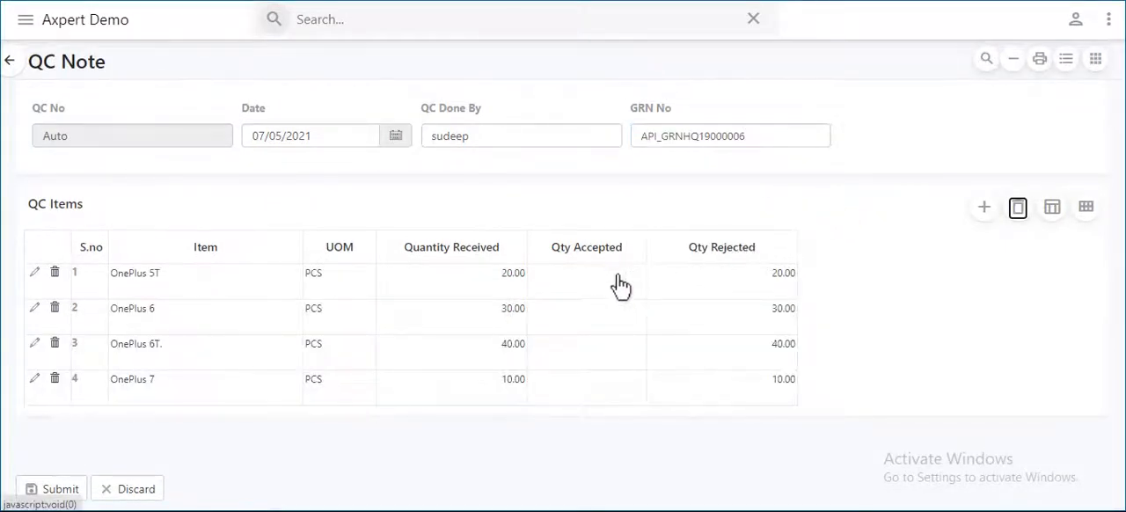
left_click(586, 273)
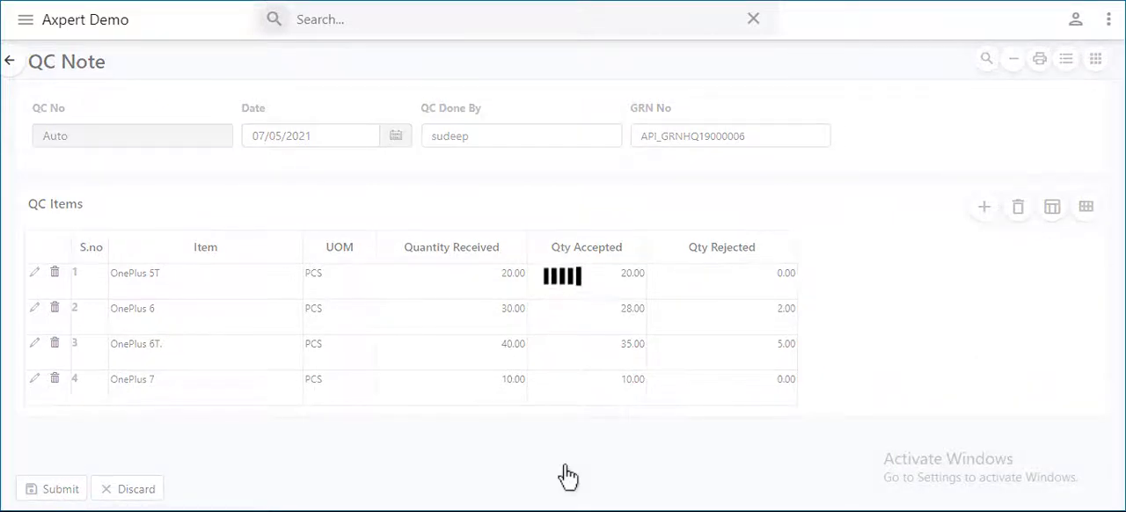
left_click(53, 489)
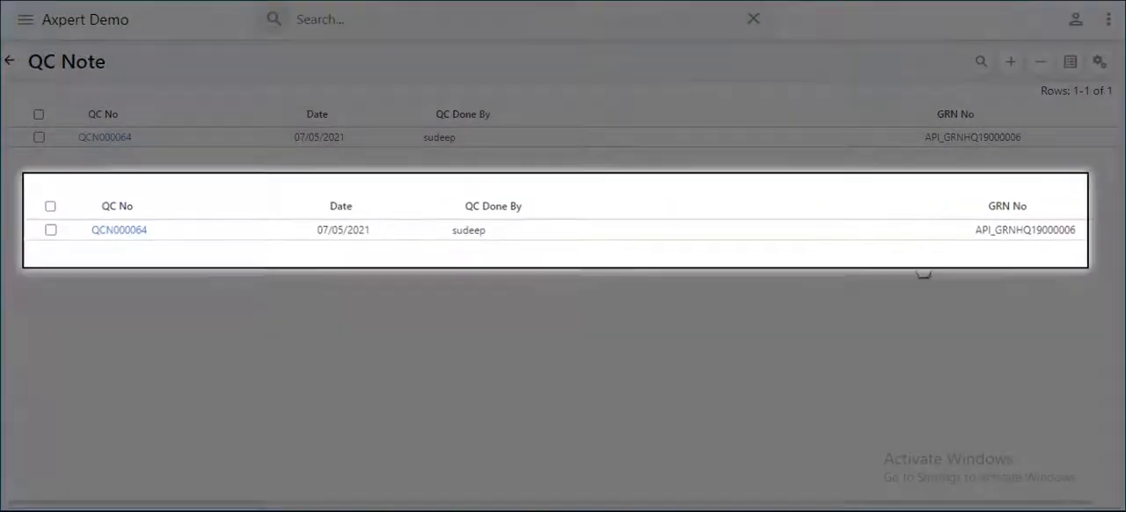
left_click(11, 60)
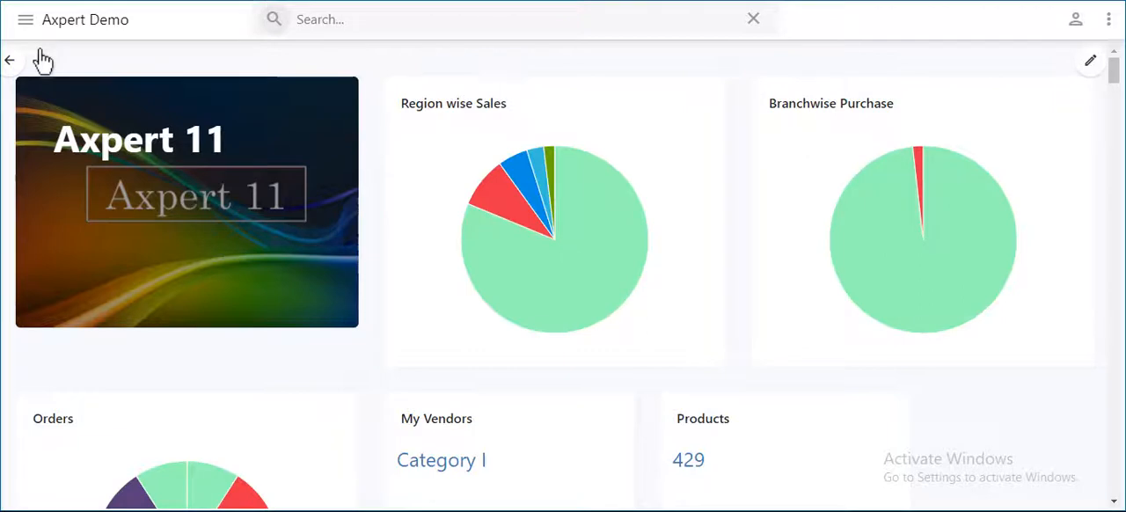
- Reach the QC Note I-View report from the navigation menu
left_click(28, 19)
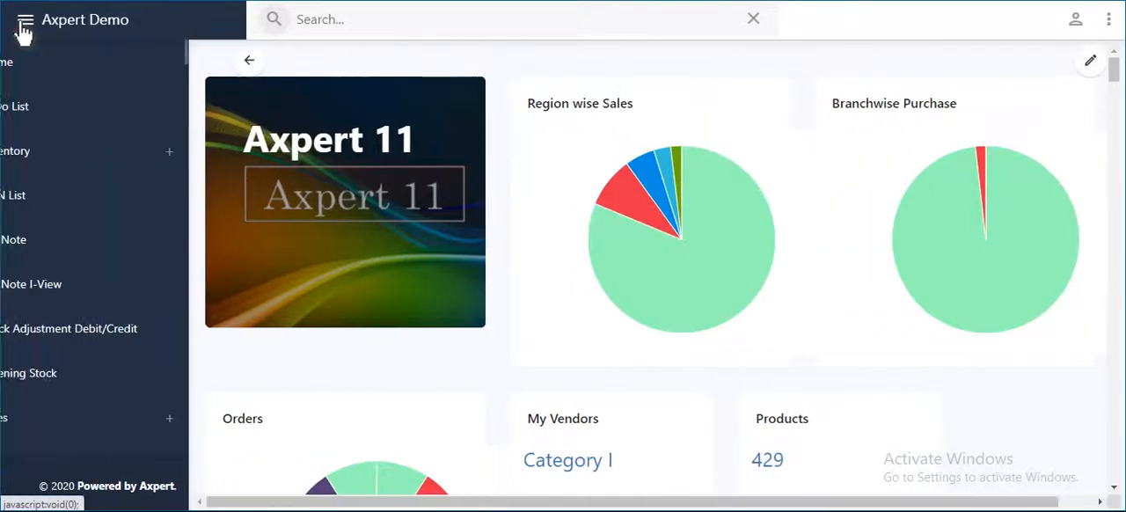
left_click(62, 106)
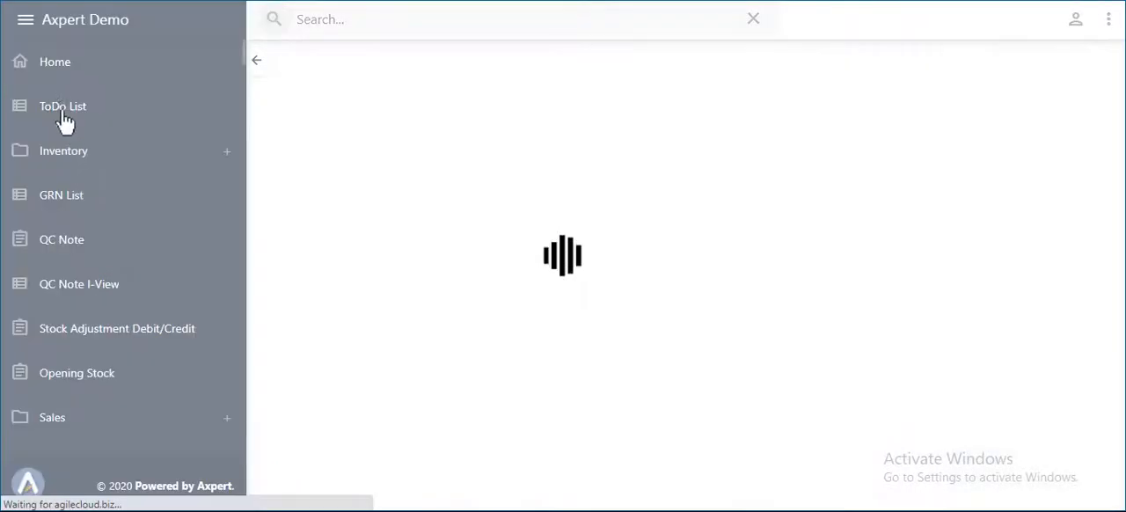
left_click(79, 283)
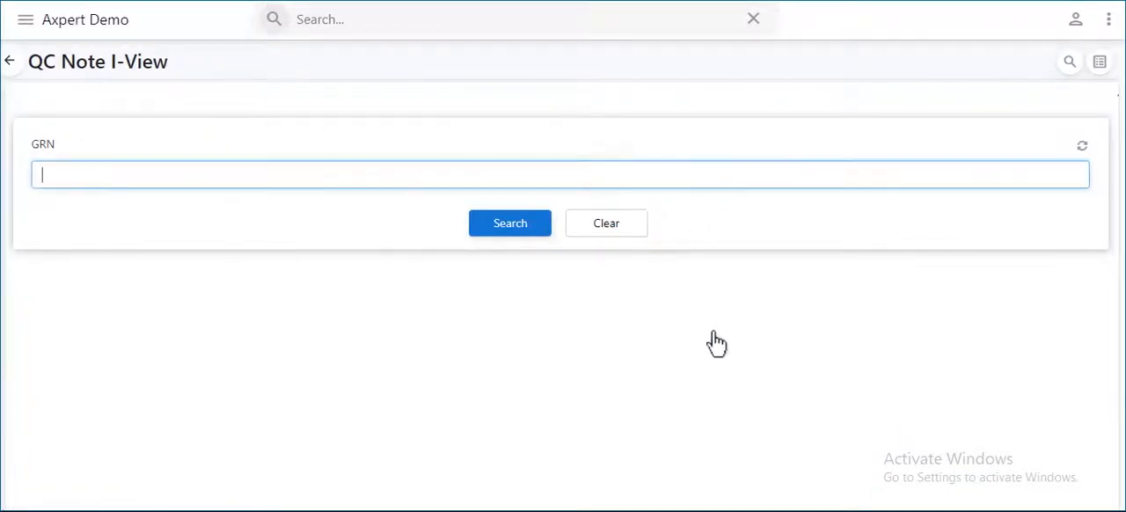
- Run the QC Note I-View with the GRN parameter set to ALL
type("AL")
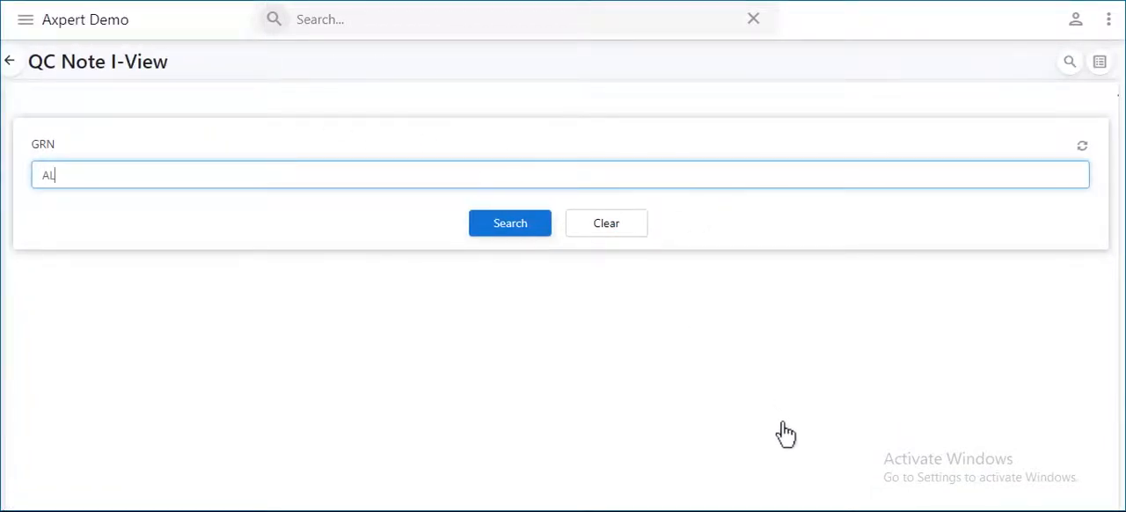
left_click(510, 222)
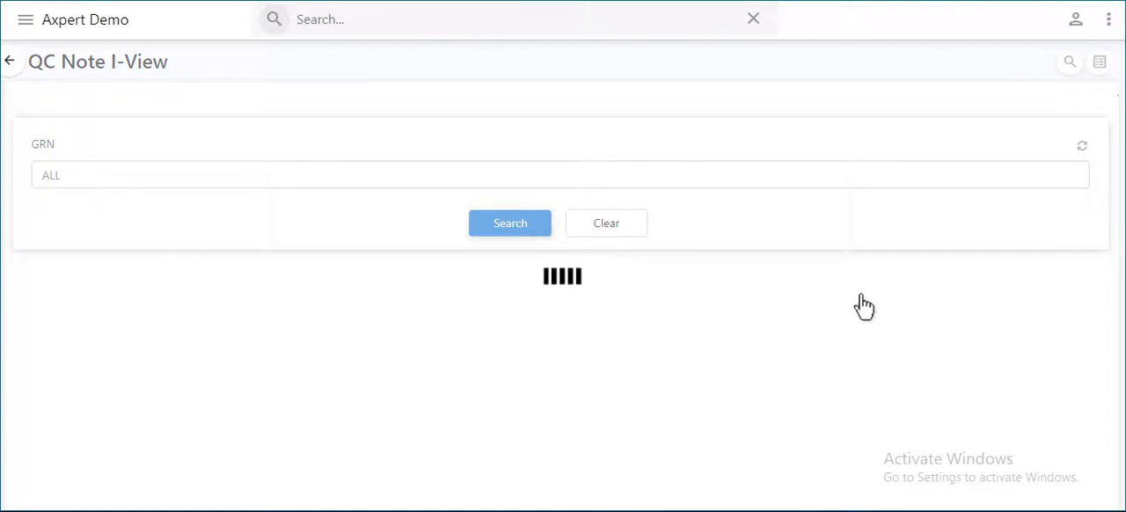
left_click(510, 222)
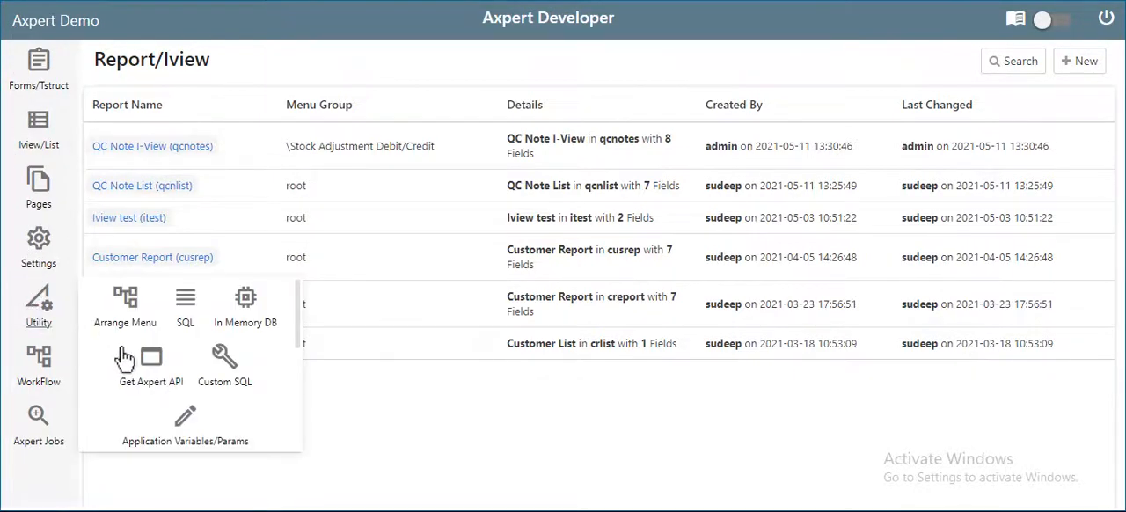
- On Get Axpert API, choose QC Note I-View to show its sample request and response JSON
left_click(152, 363)
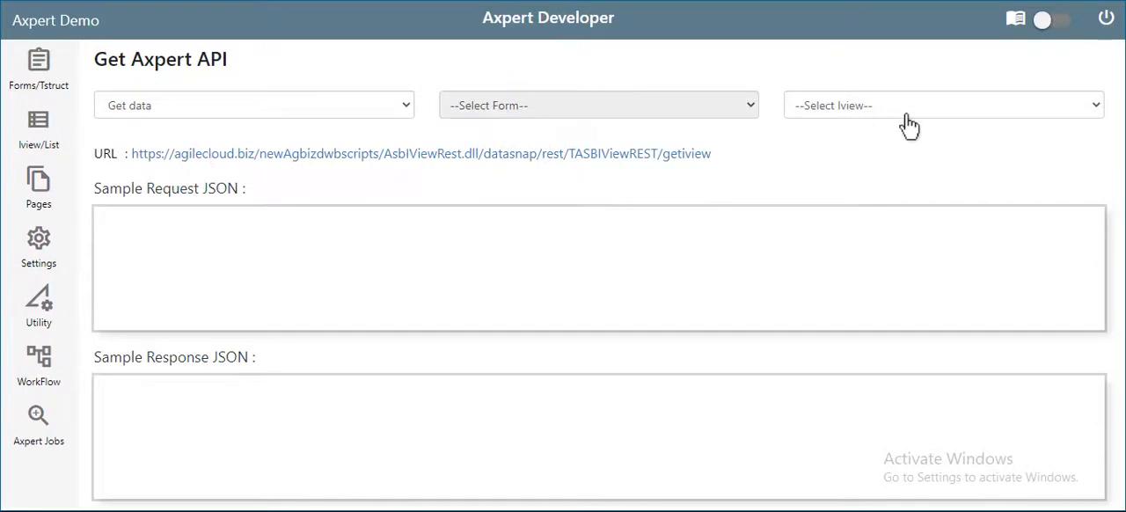
left_click(942, 105)
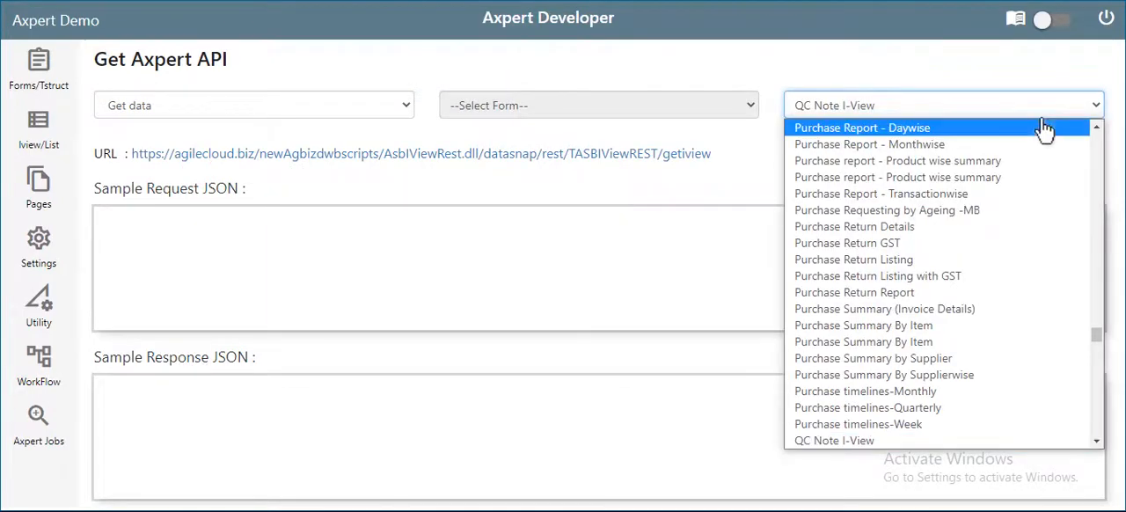
left_click(845, 440)
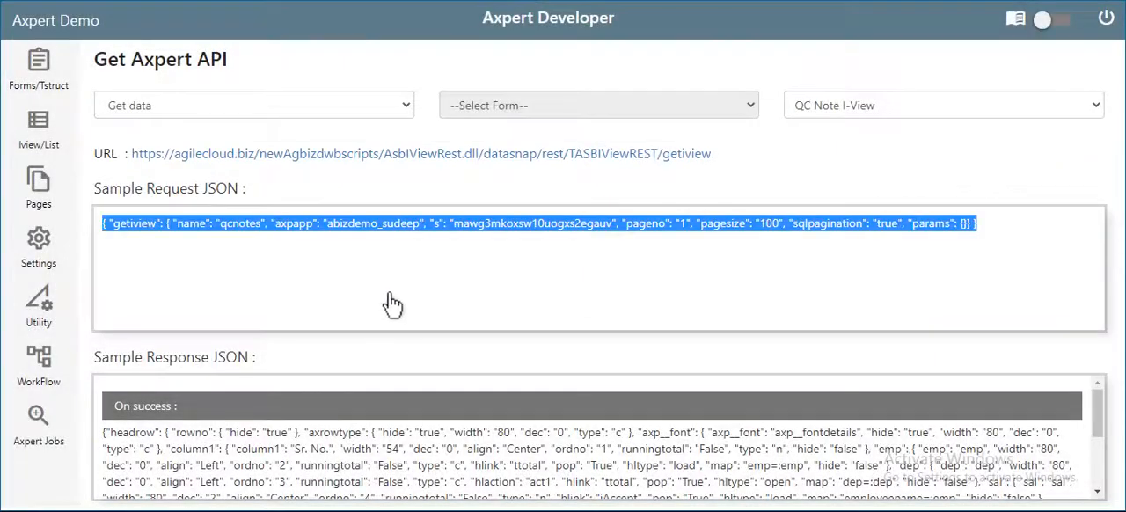
mouse_move(151, 507)
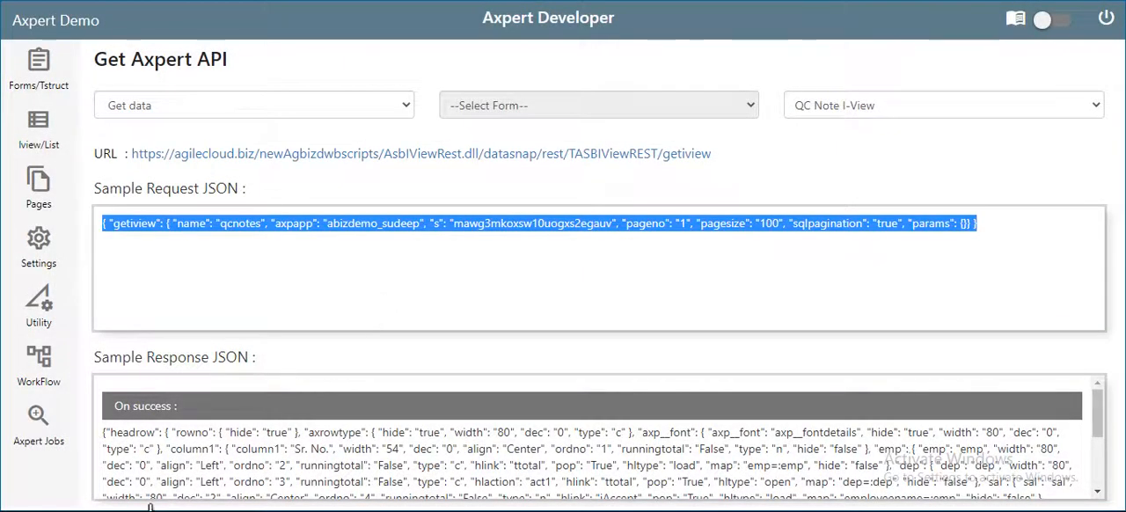